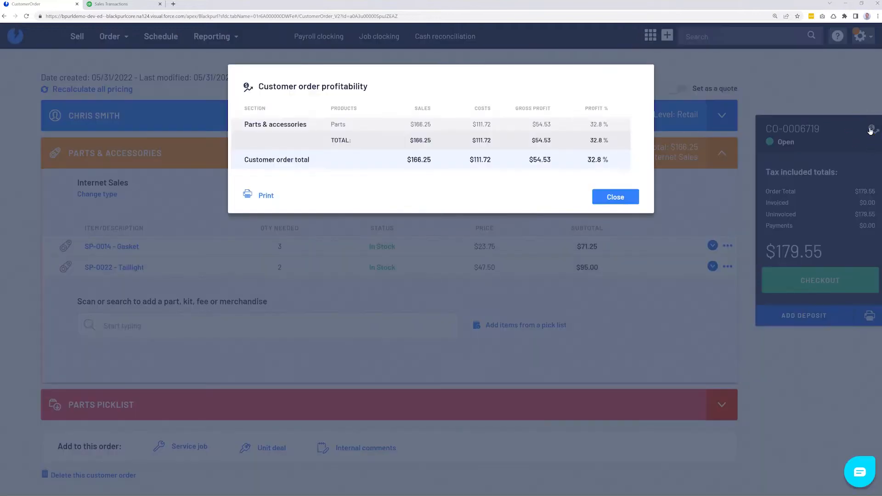
{"action": "left_click", "coordinate": [615, 196]}
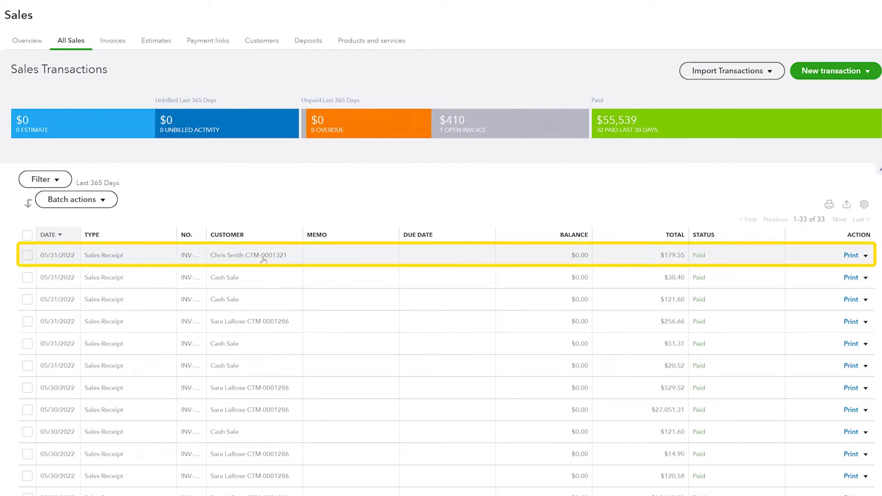
{"action": "left_click", "coordinate": [247, 254]}
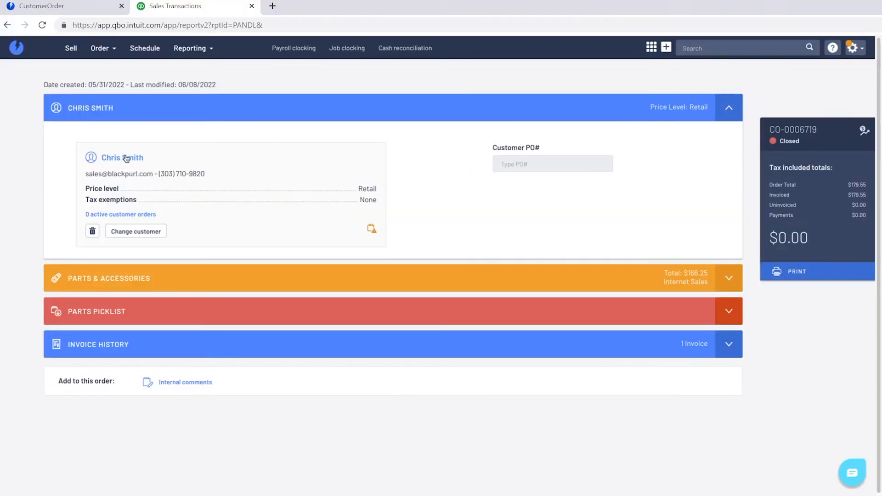
{"action": "mouse_move", "coordinate": [129, 159]}
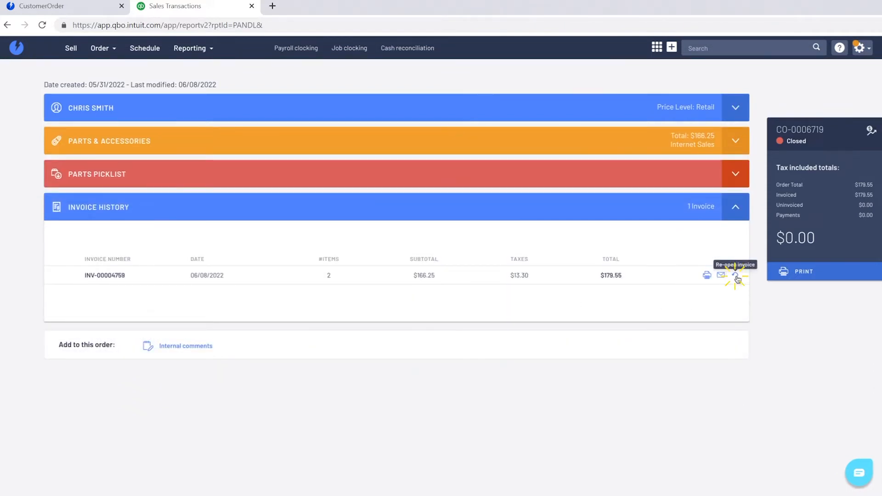
Re-open invoice INV-00004759, returning order CO-0006719 to Open with $179.55 uninvoiced.
{"action": "left_click", "coordinate": [736, 275]}
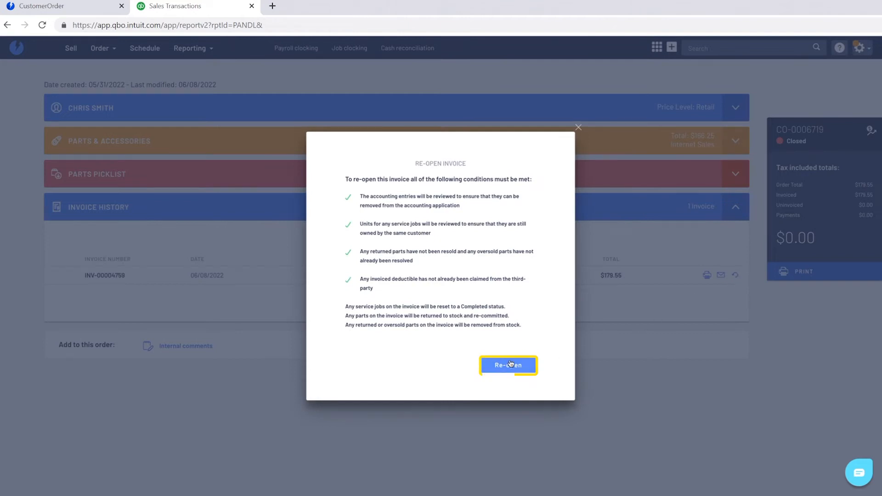
{"action": "left_click", "coordinate": [507, 365]}
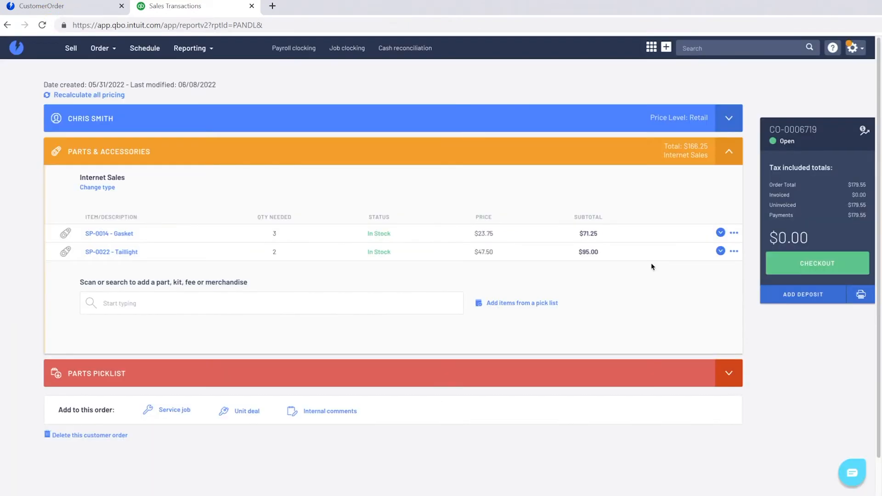
{"action": "left_click", "coordinate": [720, 232]}
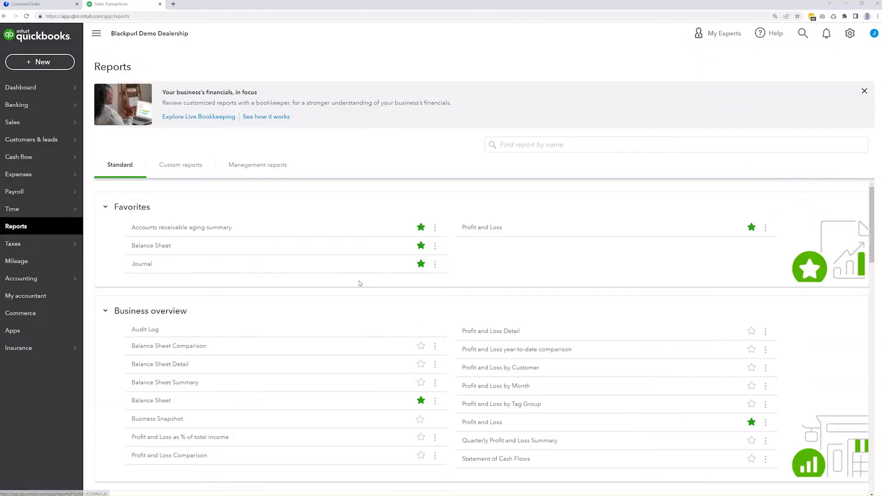
View the Profit and Loss report and drill into the $48,095.00 BP Used Unit Sales transactions.
{"action": "left_click", "coordinate": [481, 227]}
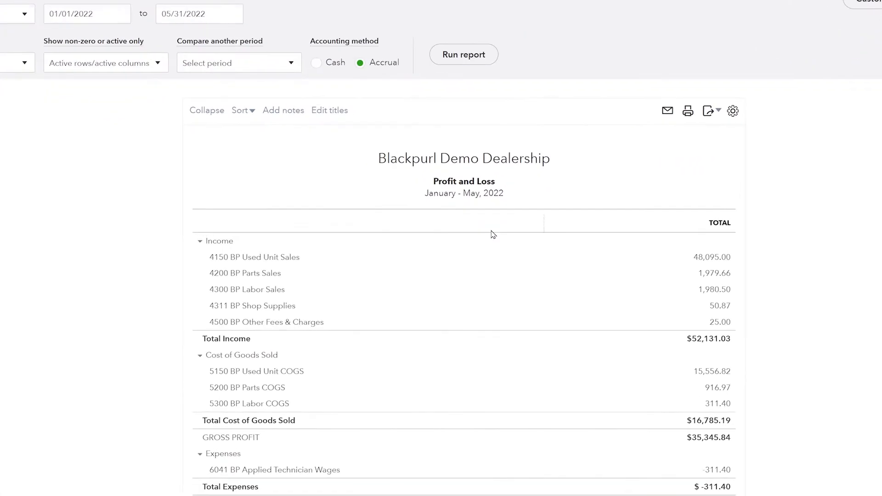
{"action": "scroll", "scroll_direction": "down", "scroll_amount": 3}
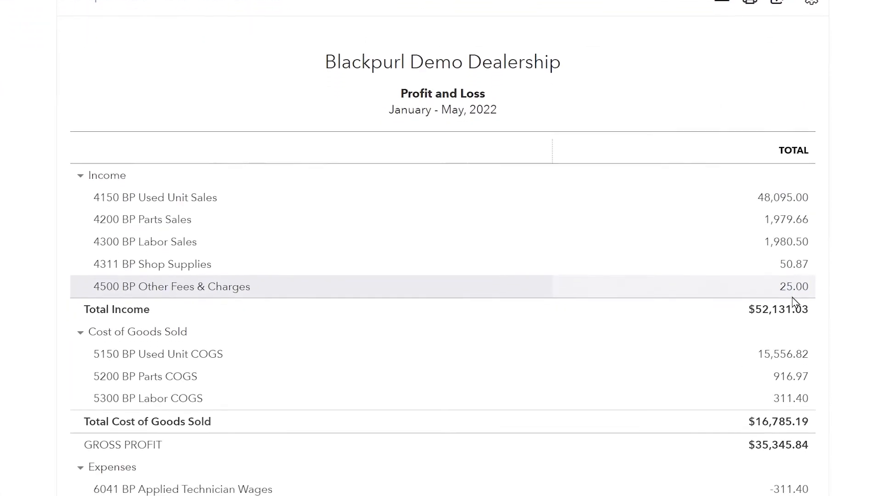
{"action": "scroll", "scroll_direction": "down", "scroll_amount": 3}
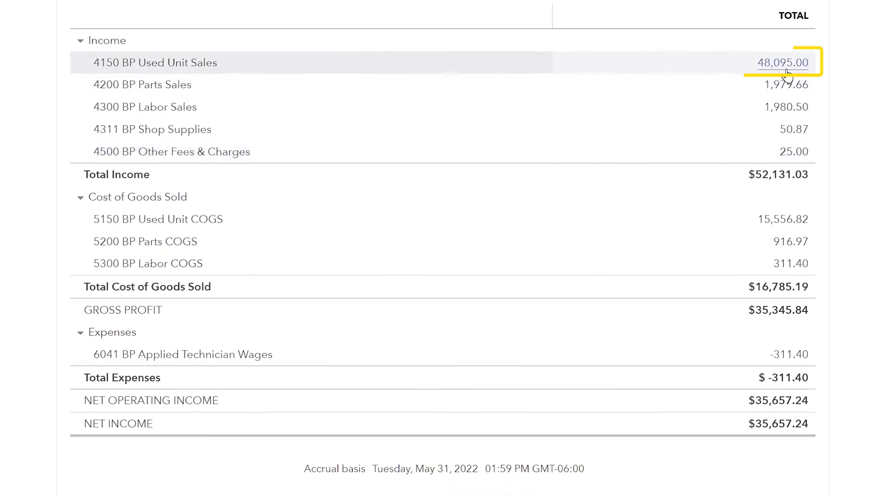
{"action": "left_click", "coordinate": [782, 62]}
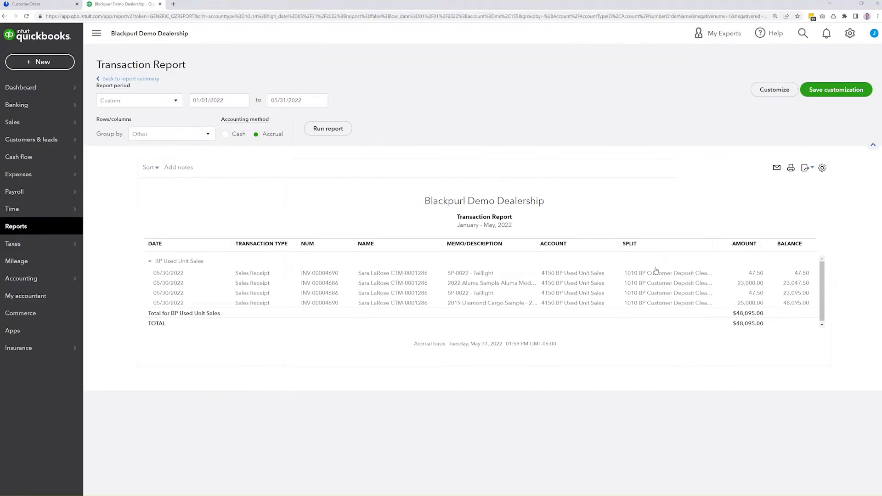
{"action": "left_click", "coordinate": [319, 273]}
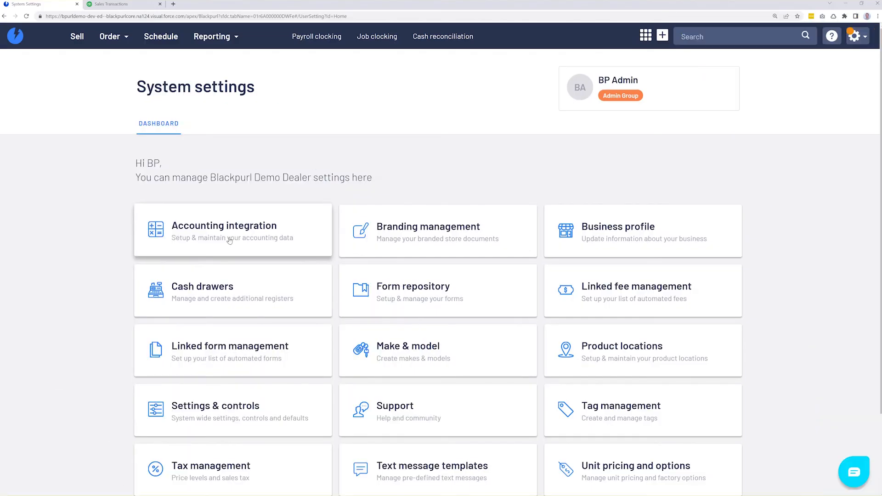
Review the QuickBooks Online connection and synced chart of accounts, then reach Control Accounts.
{"action": "left_click", "coordinate": [232, 231]}
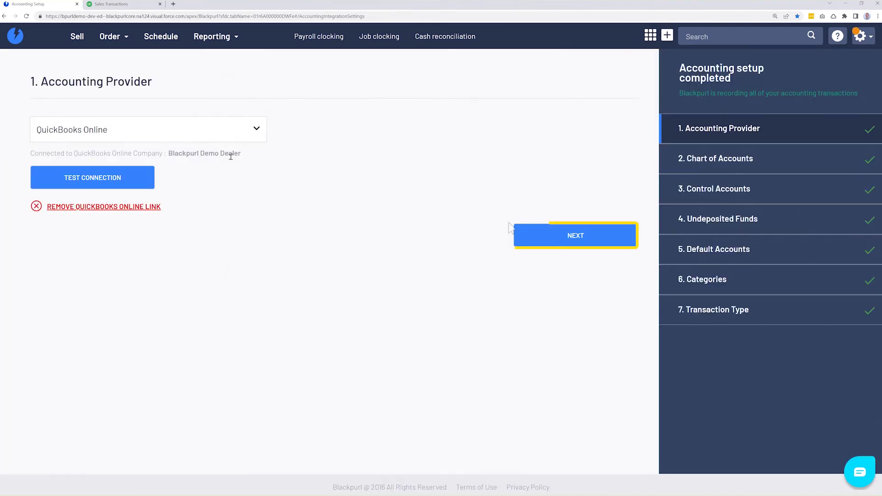
{"action": "left_click", "coordinate": [575, 235]}
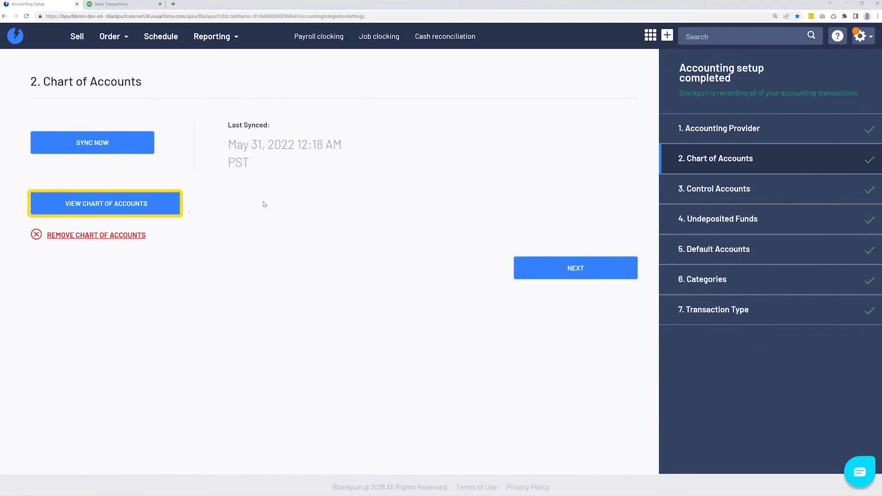
{"action": "left_click", "coordinate": [104, 203]}
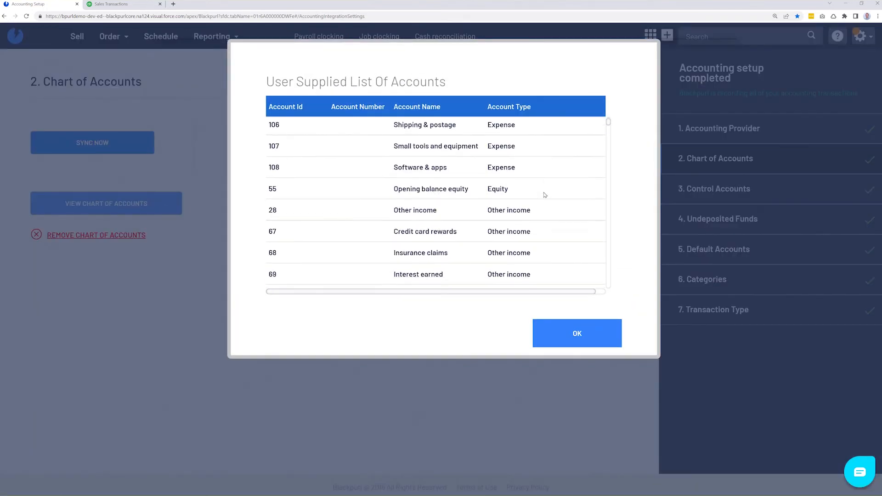
{"action": "left_click", "coordinate": [576, 332]}
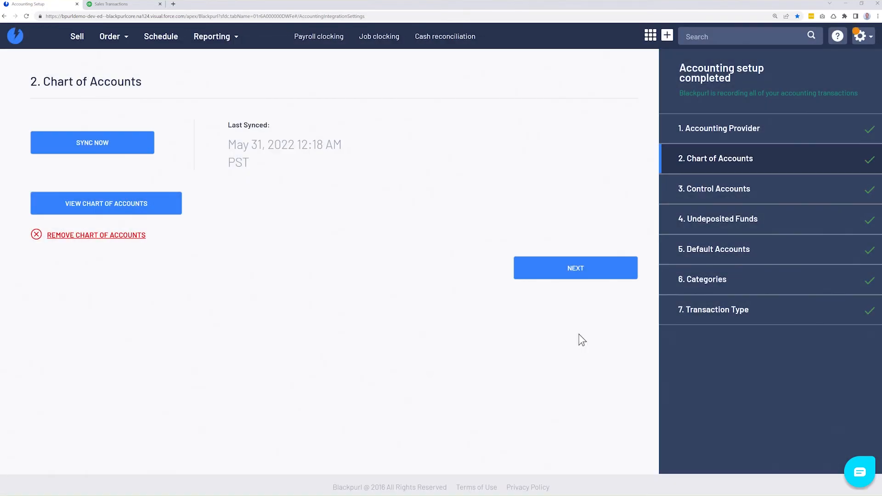
{"action": "left_click", "coordinate": [575, 268]}
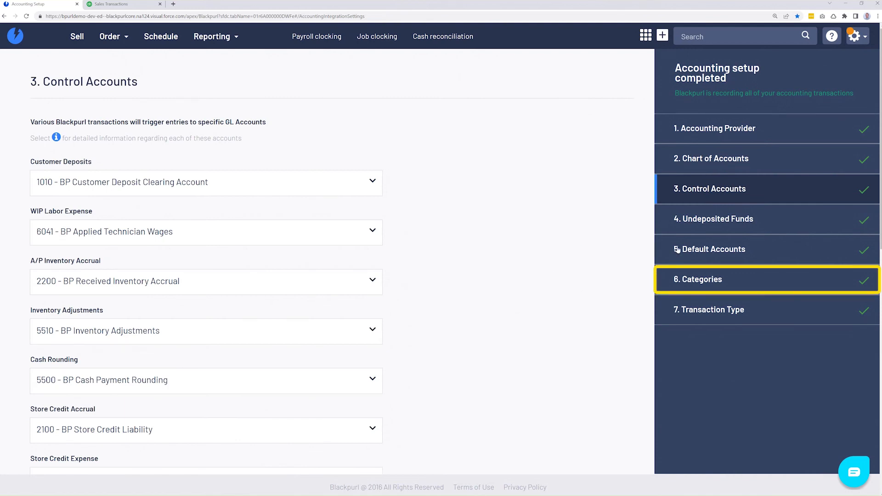
Edit the Part Sales category and bring up its Income GL account choices.
{"action": "left_click", "coordinate": [698, 279]}
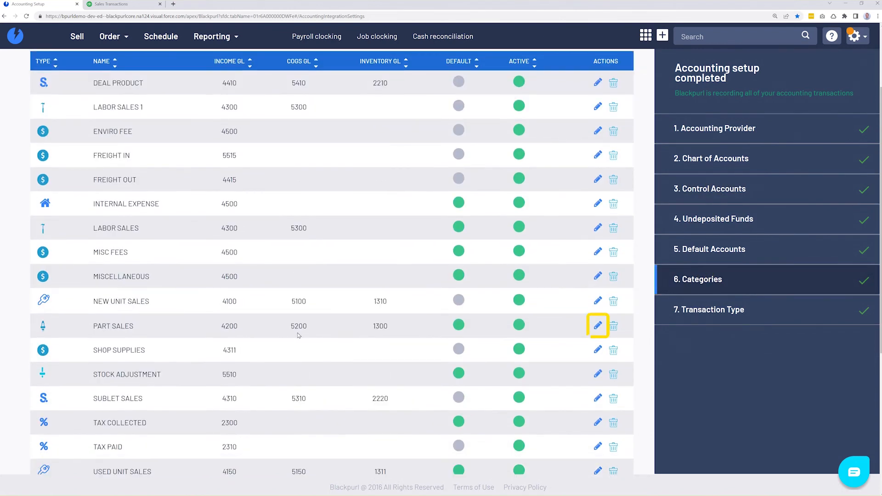
{"action": "left_click", "coordinate": [598, 325]}
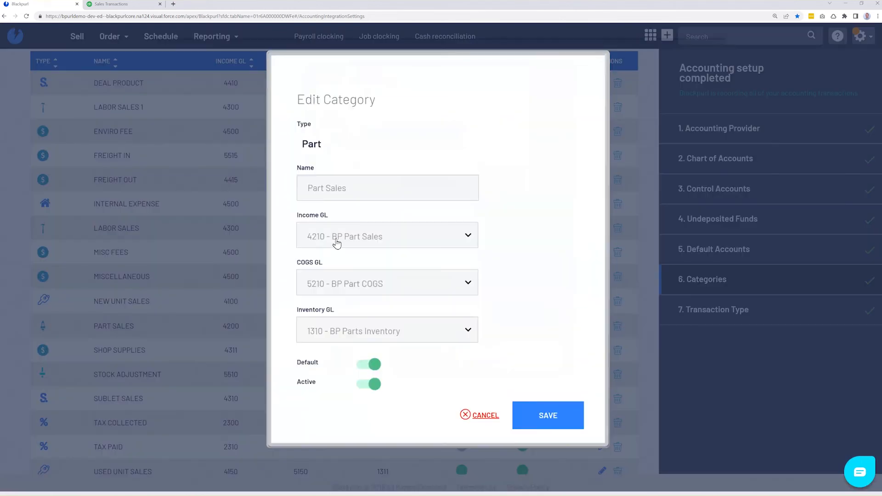
{"action": "left_click", "coordinate": [387, 237]}
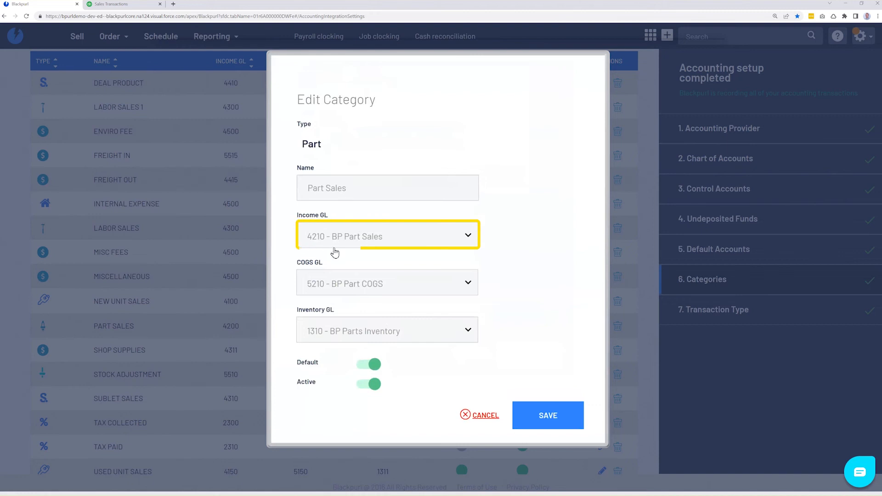